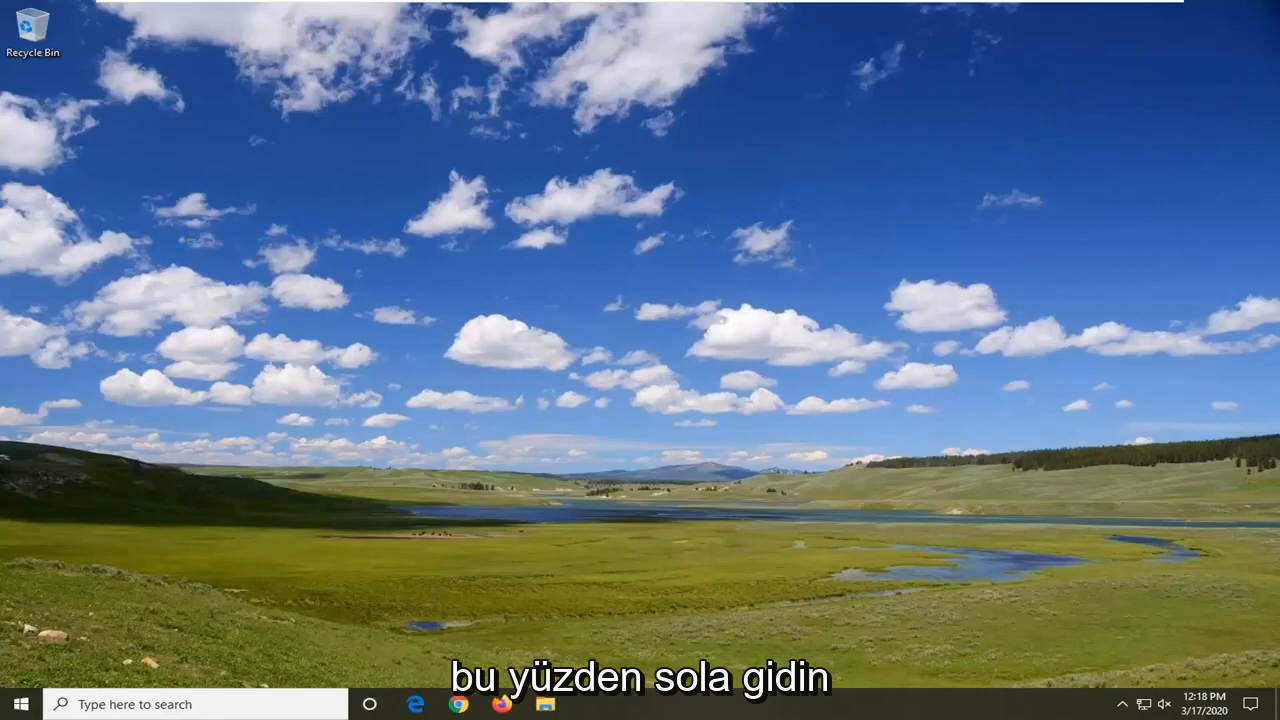
Search 'regedit' from Start and launch Registry Editor with Run as administrator
left_click(20, 704)
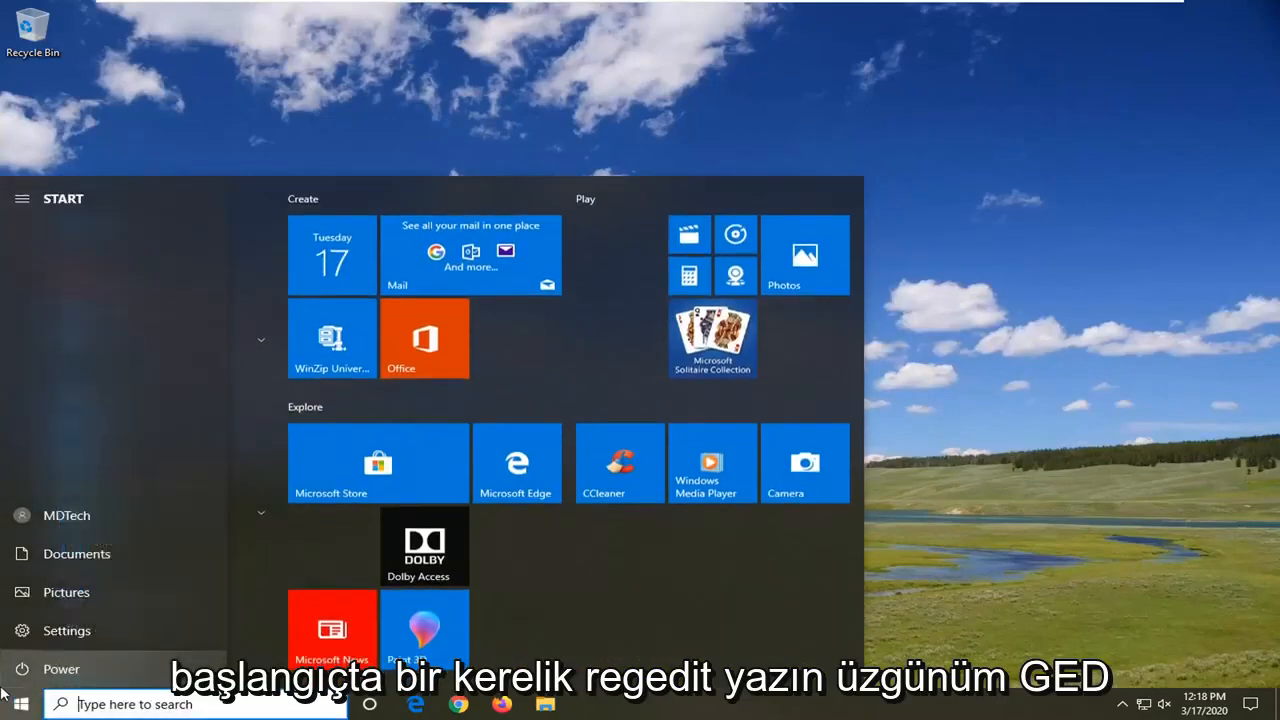
type("regedit")
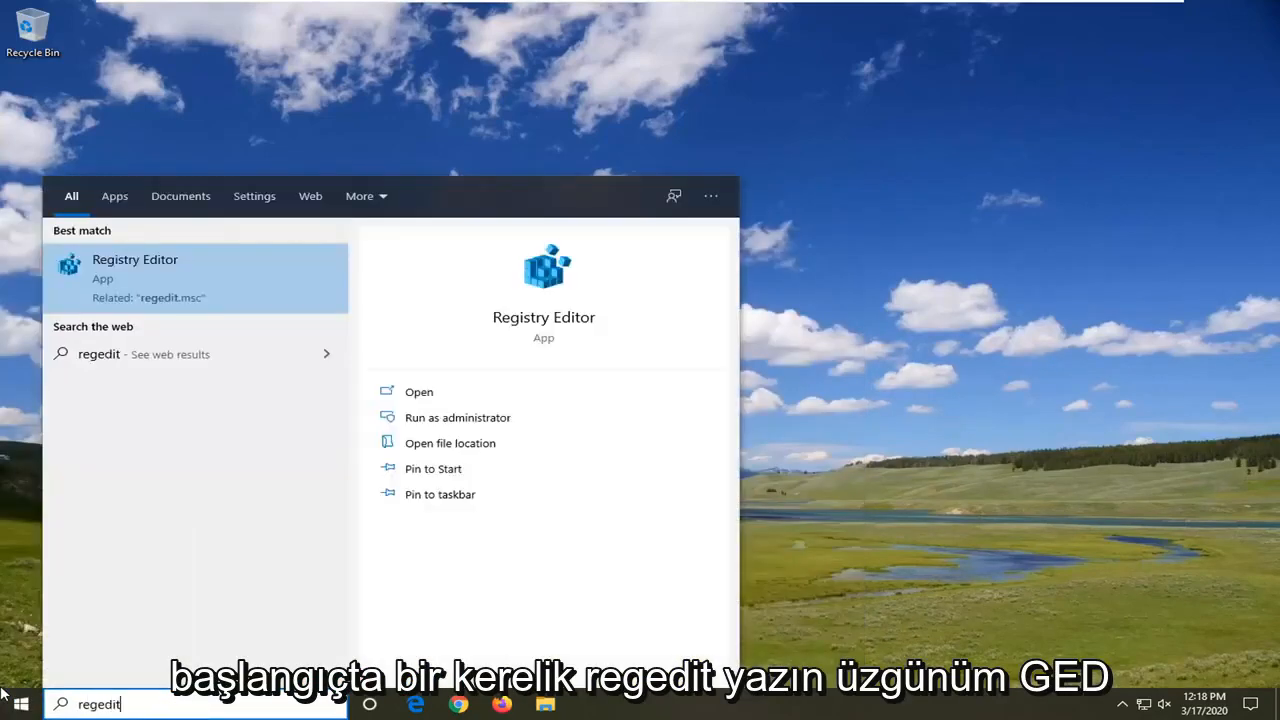
mouse_move(144, 556)
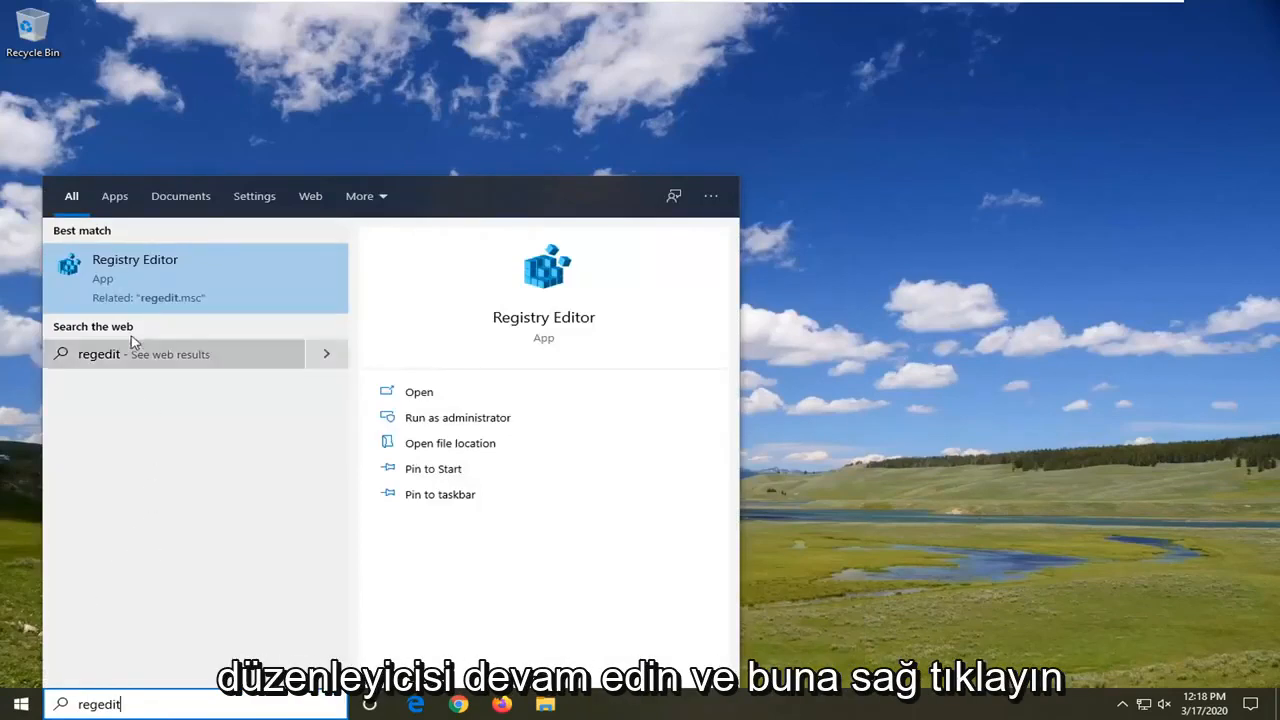
right_click(136, 270)
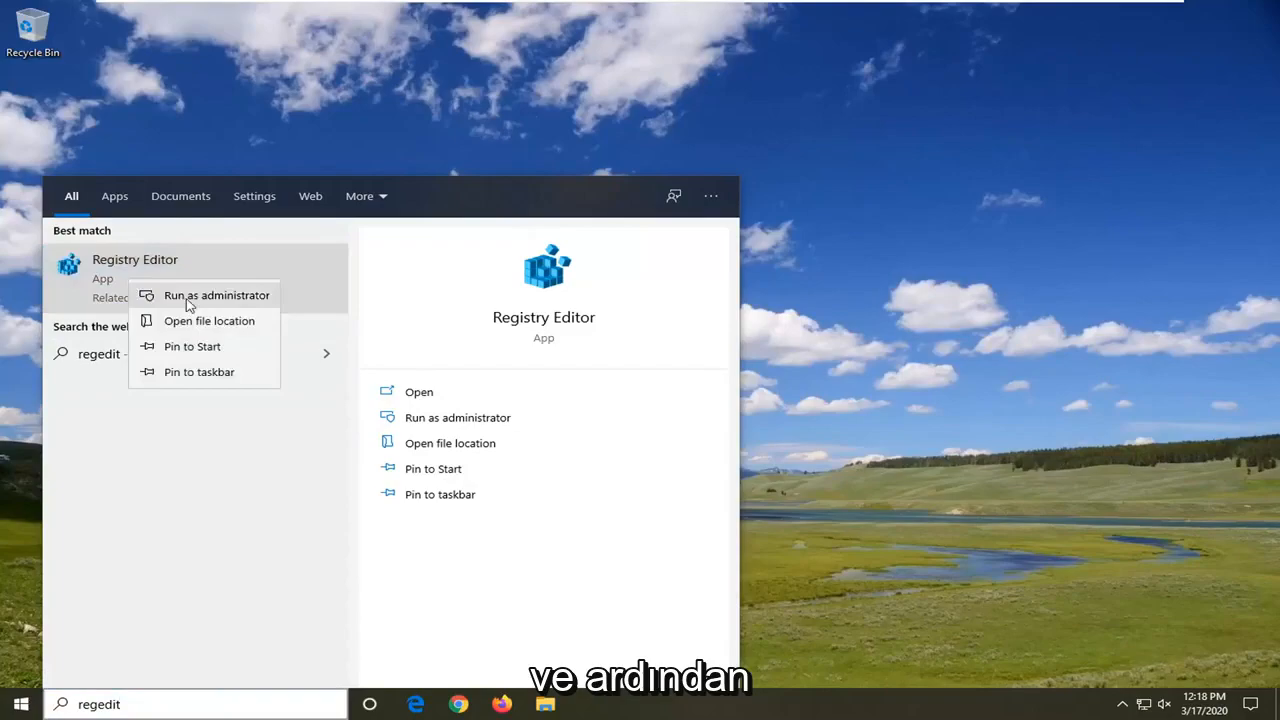
left_click(216, 296)
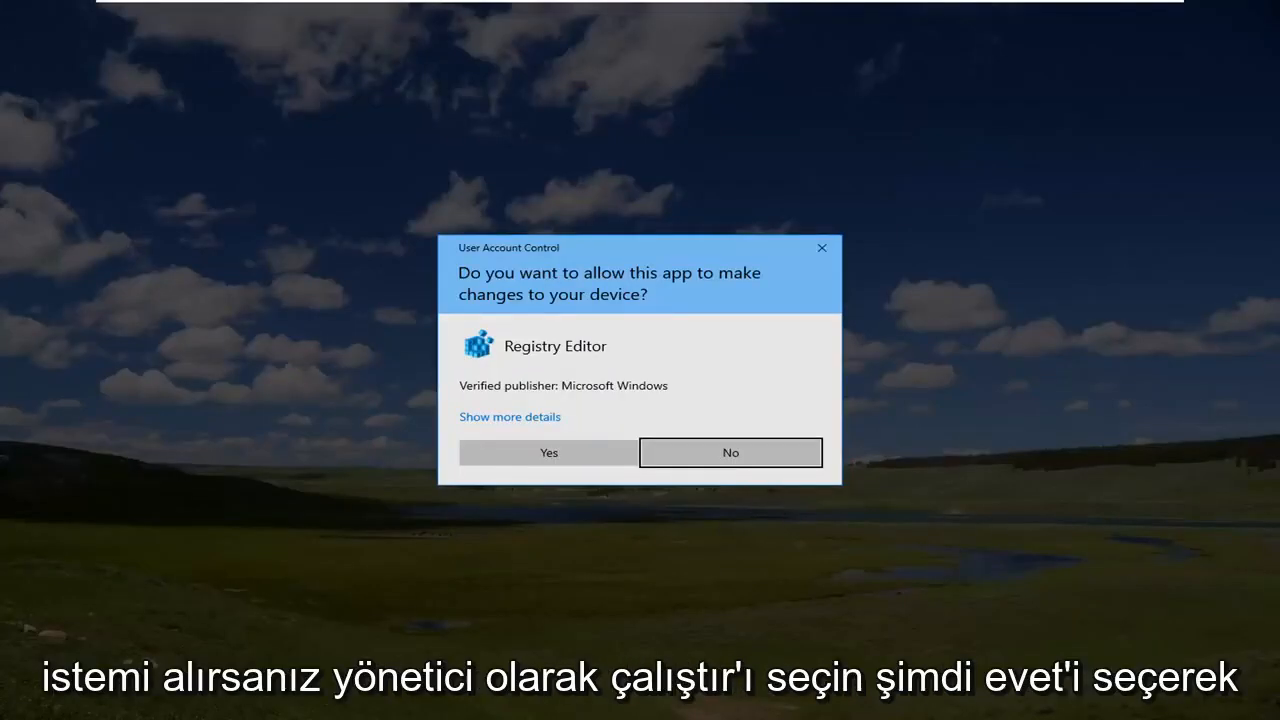
Approve the User Account Control prompt with Yes so Registry Editor opens
left_click(548, 452)
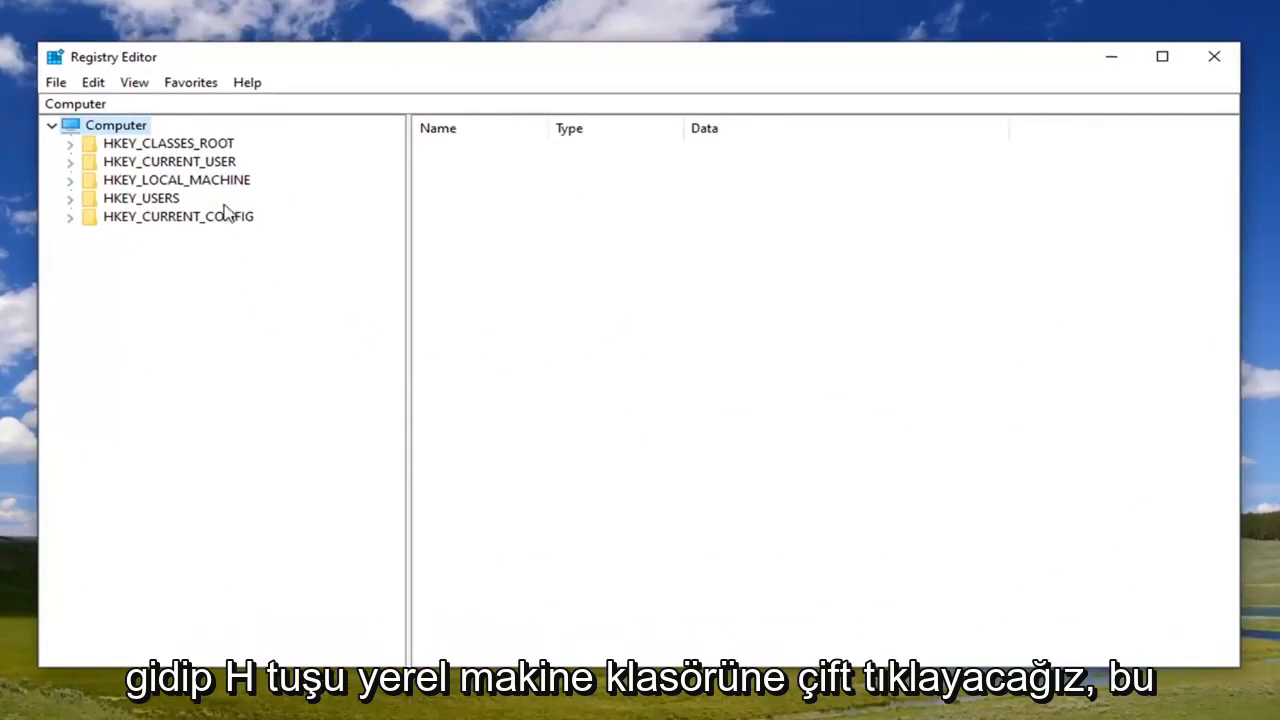
Navigate HKEY_LOCAL_MACHINE\SOFTWARE\Microsoft\Windows NT\CurrentVersion and select the Winlogon key
double_click(176, 180)
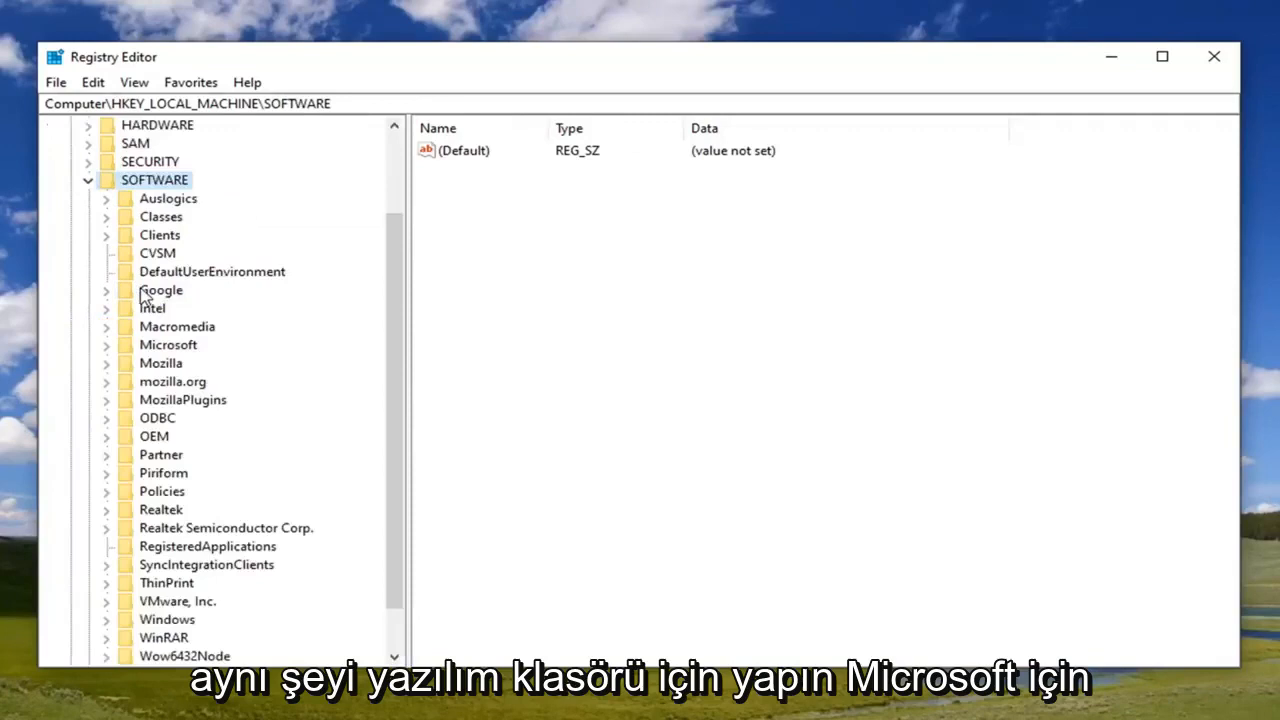
left_click(150, 160)
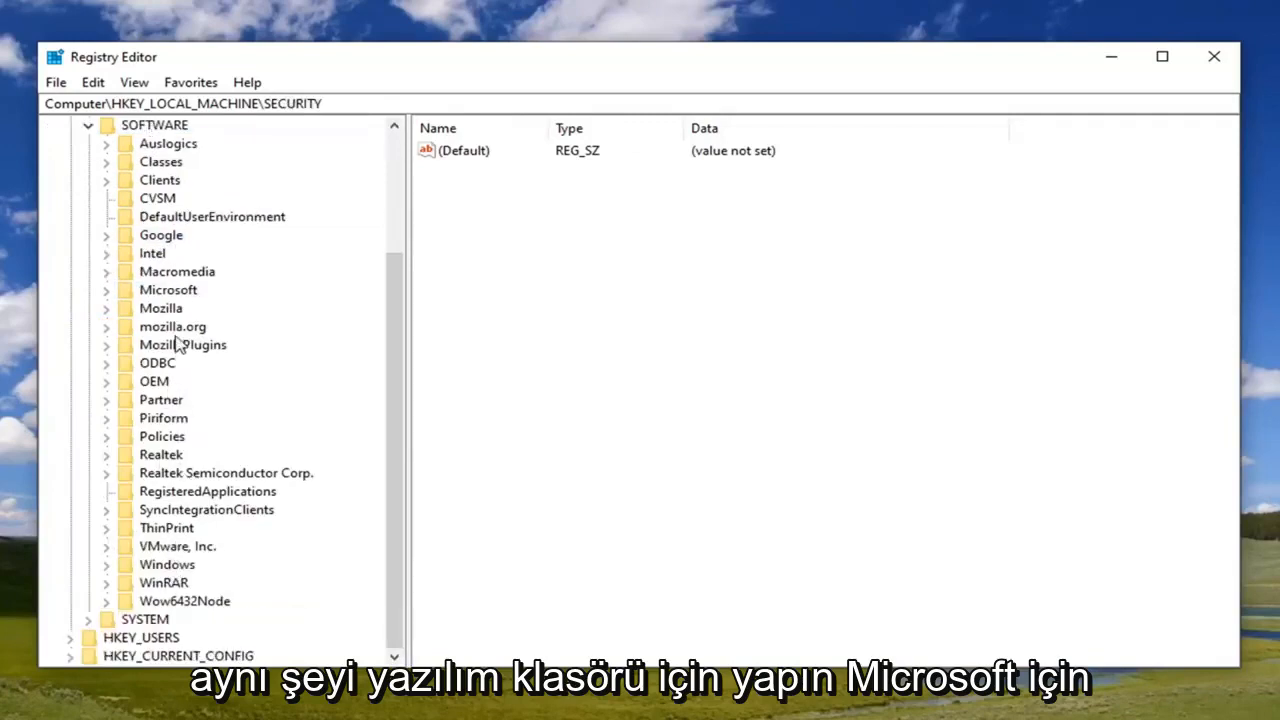
double_click(168, 288)
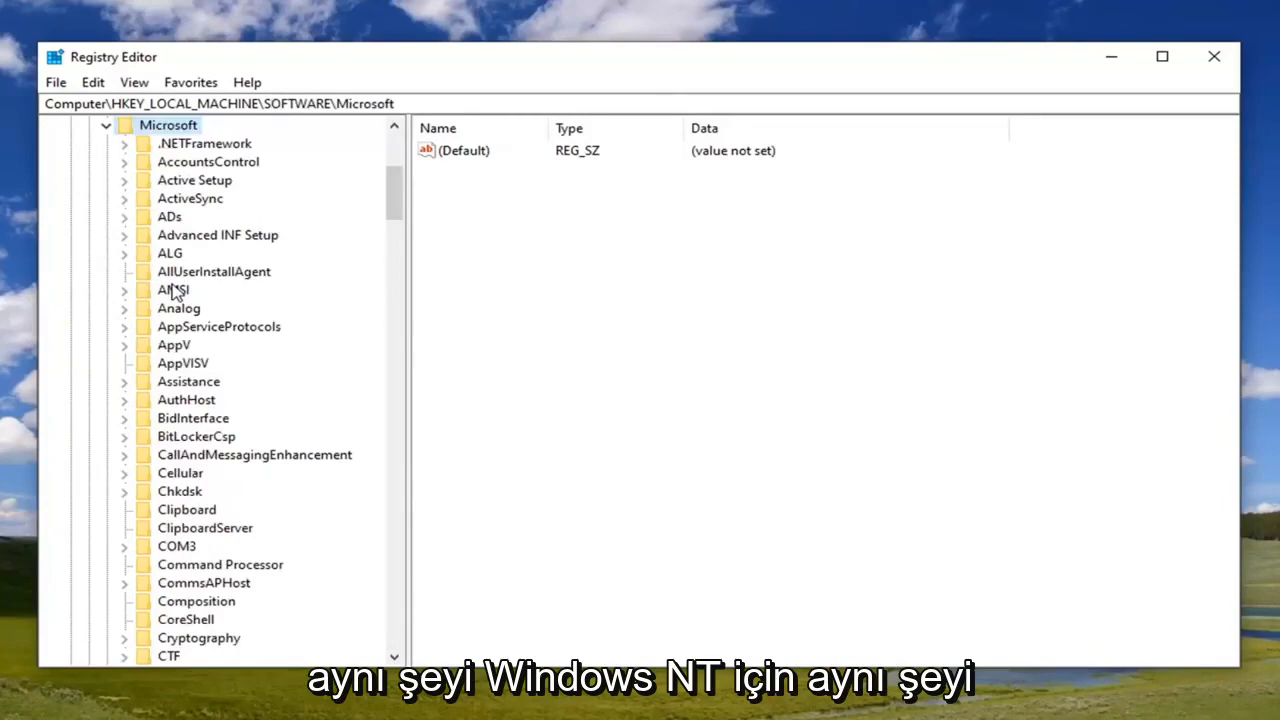
scroll("down", 3)
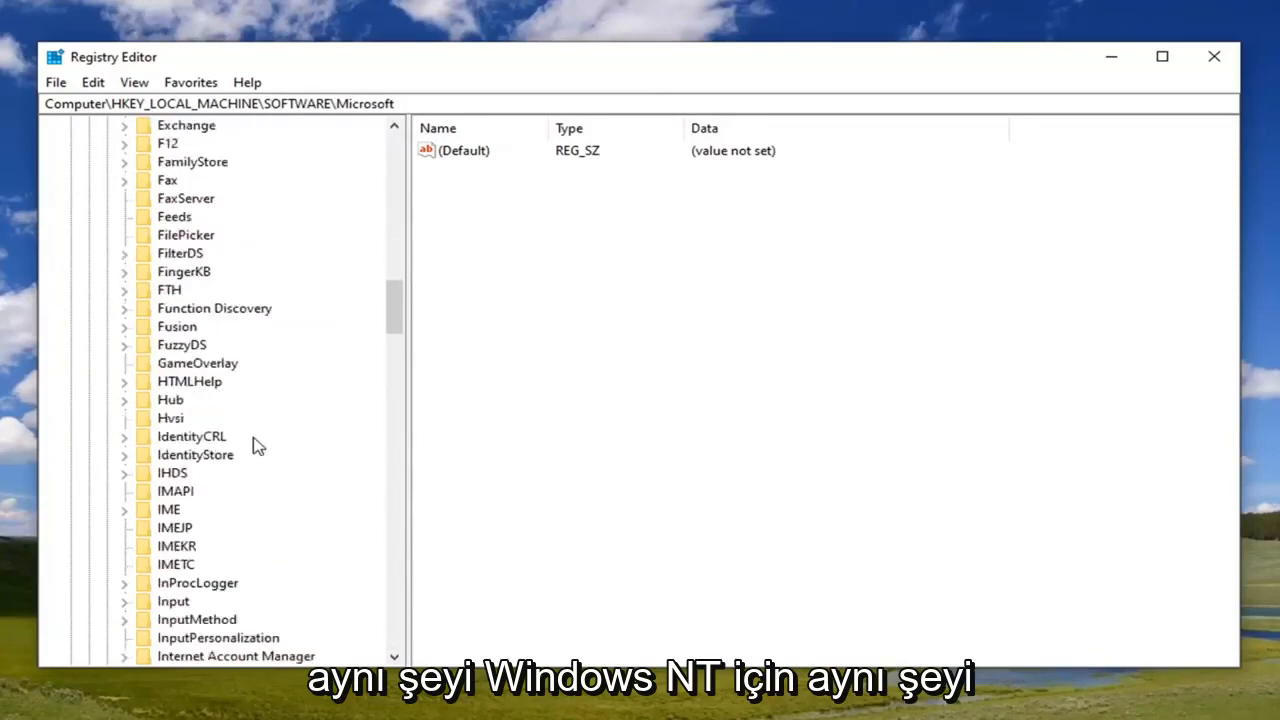
scroll("down", 3)
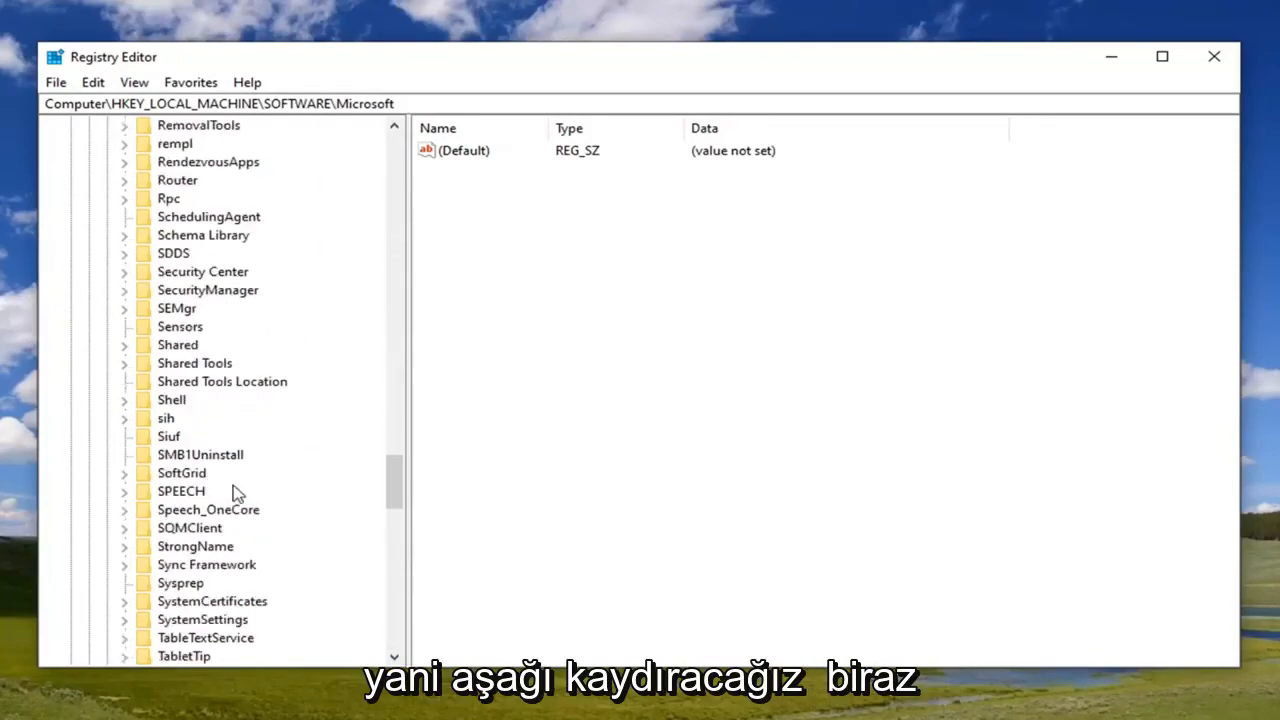
scroll("down", 3)
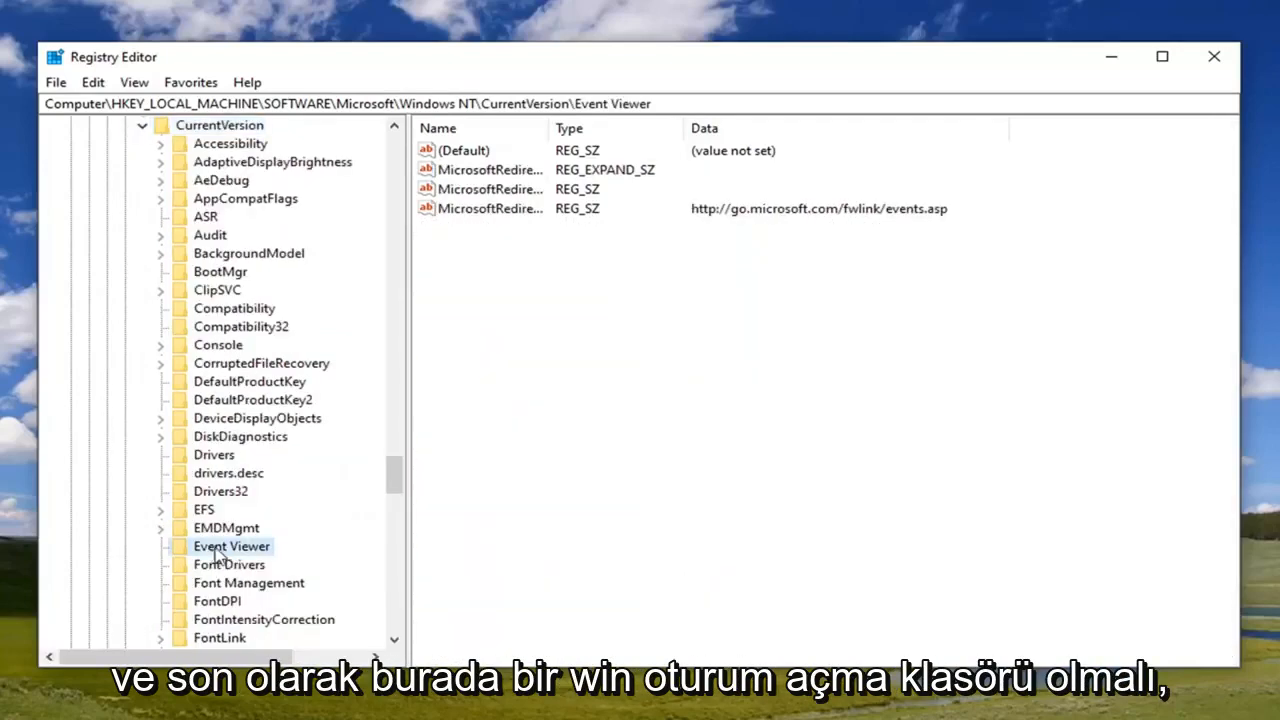
scroll("down", 3)
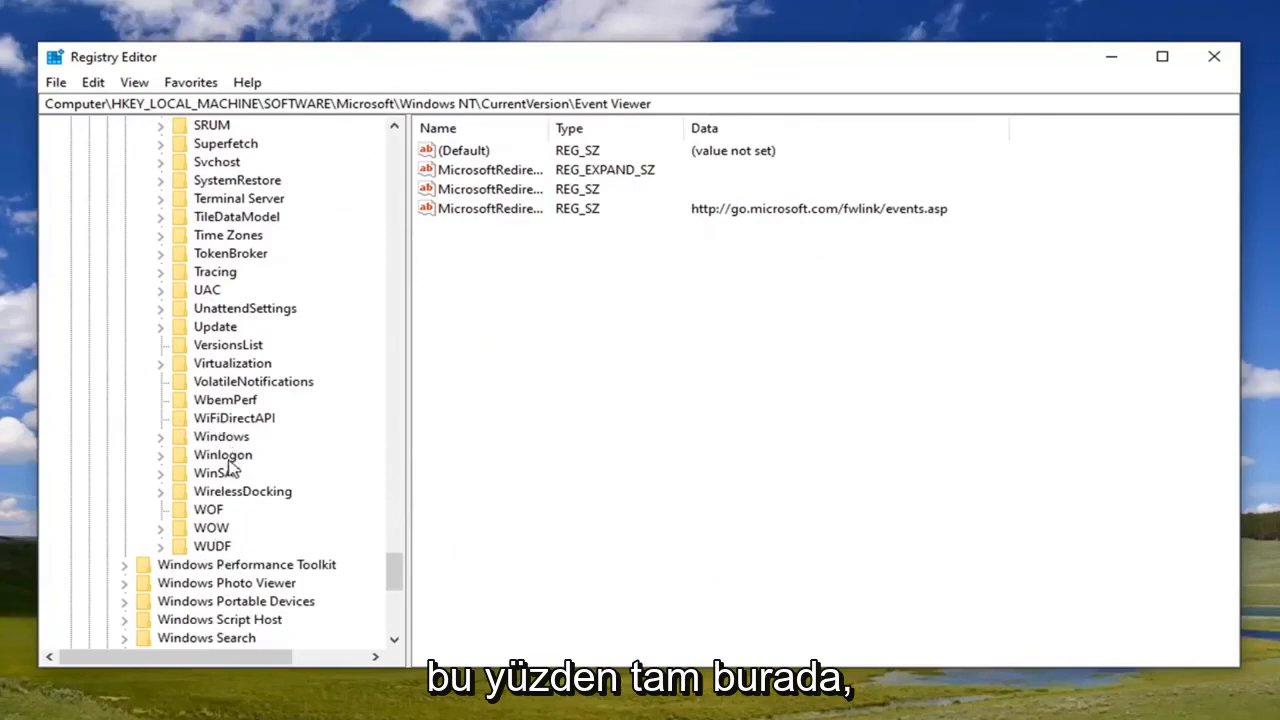
left_click(222, 454)
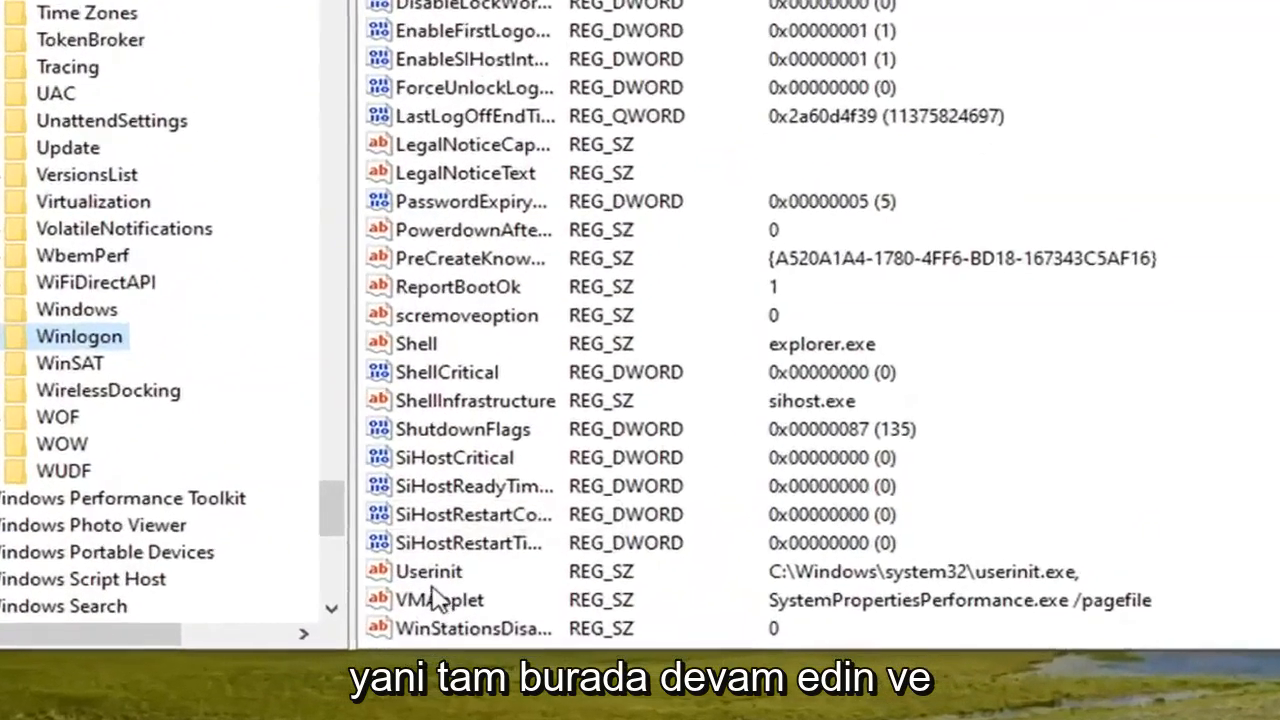
Confirm Userinit value data as C:\Windows\system32\userinit.exe, and close Registry Editor
double_click(428, 572)
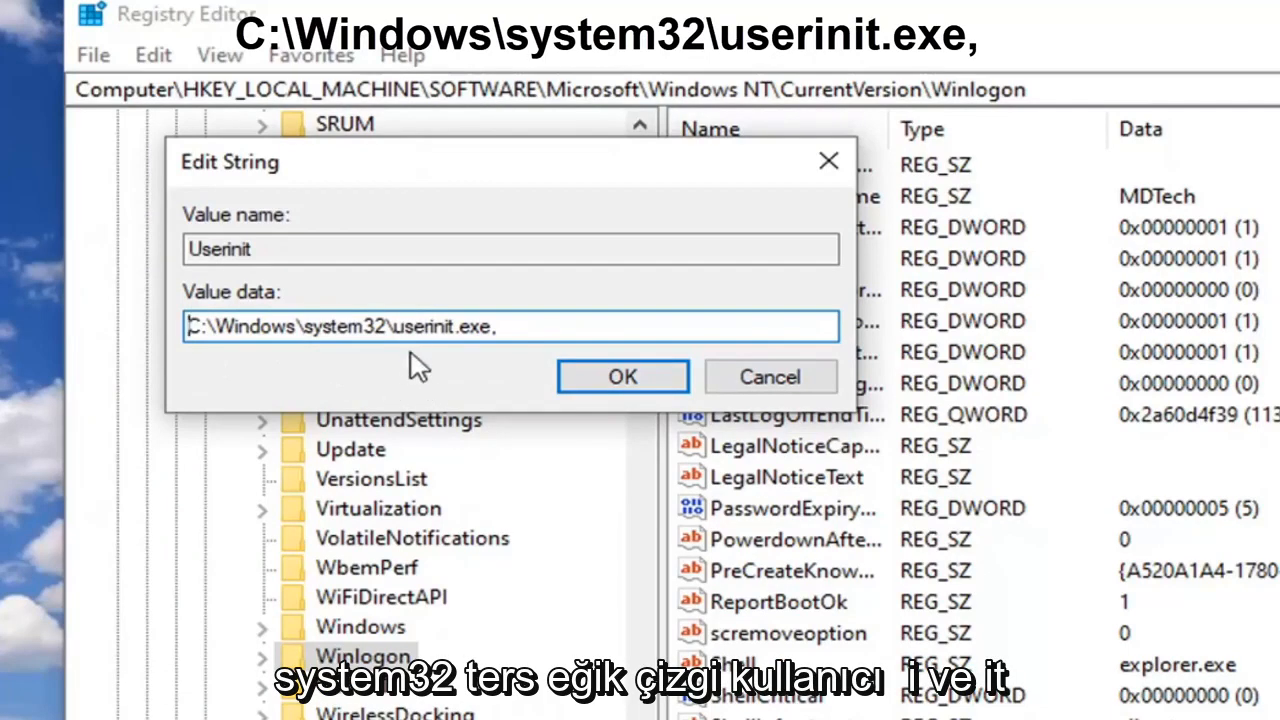
mouse_move(480, 356)
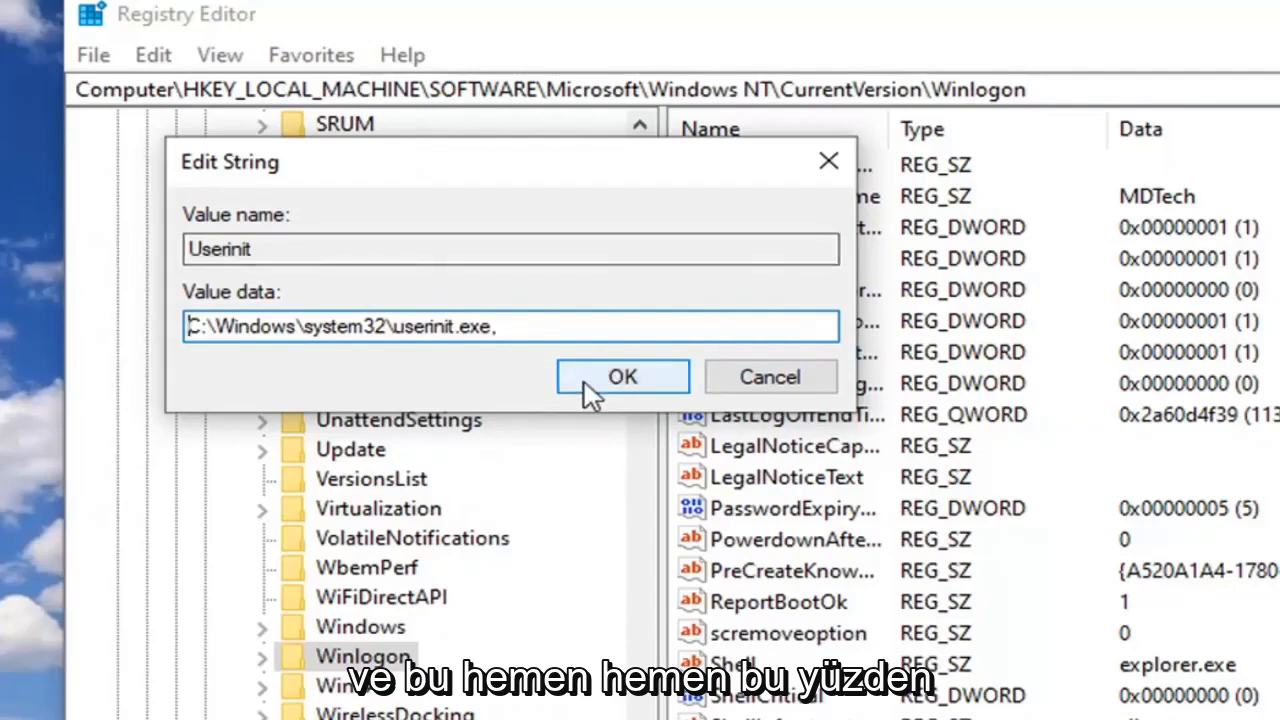
left_click(622, 376)
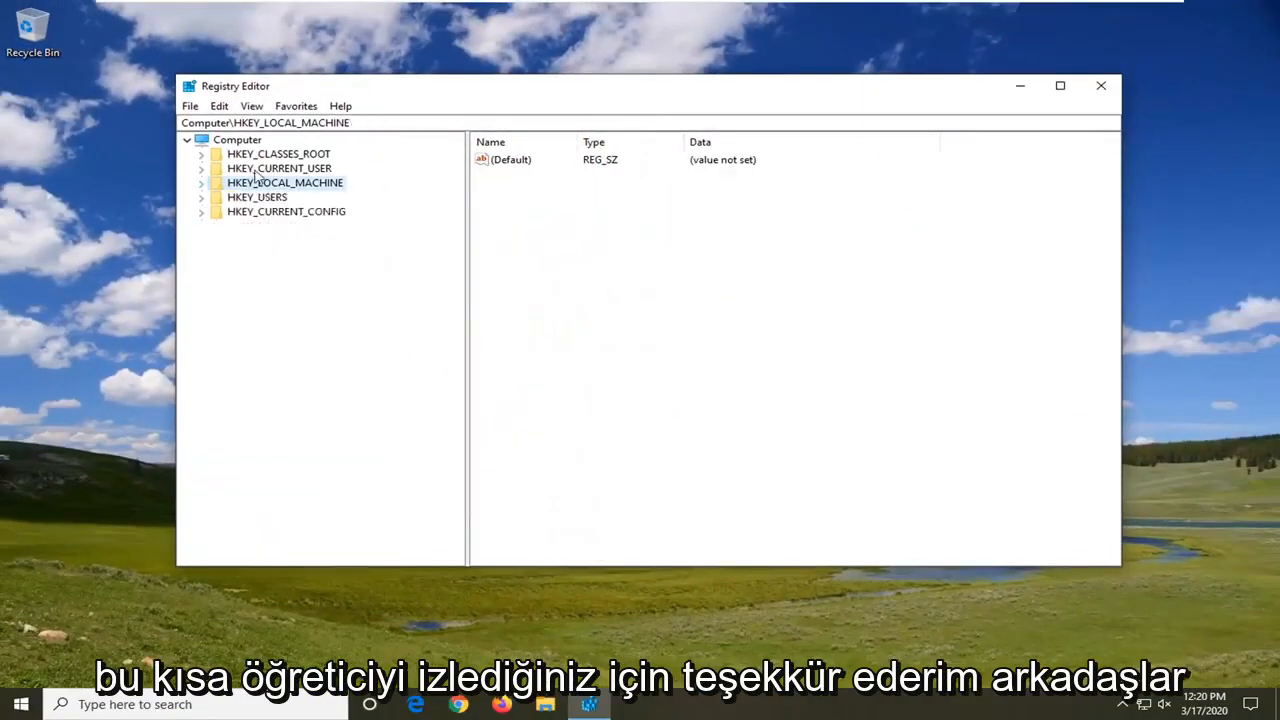
left_click(1100, 84)
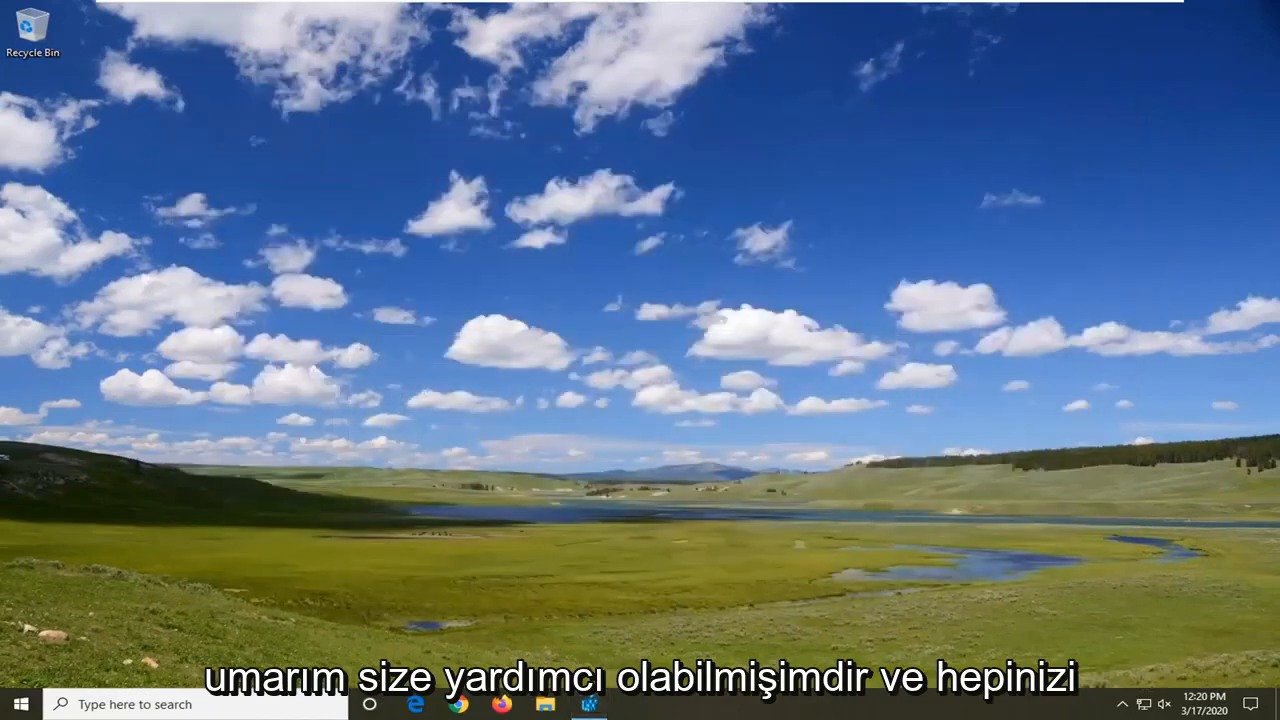